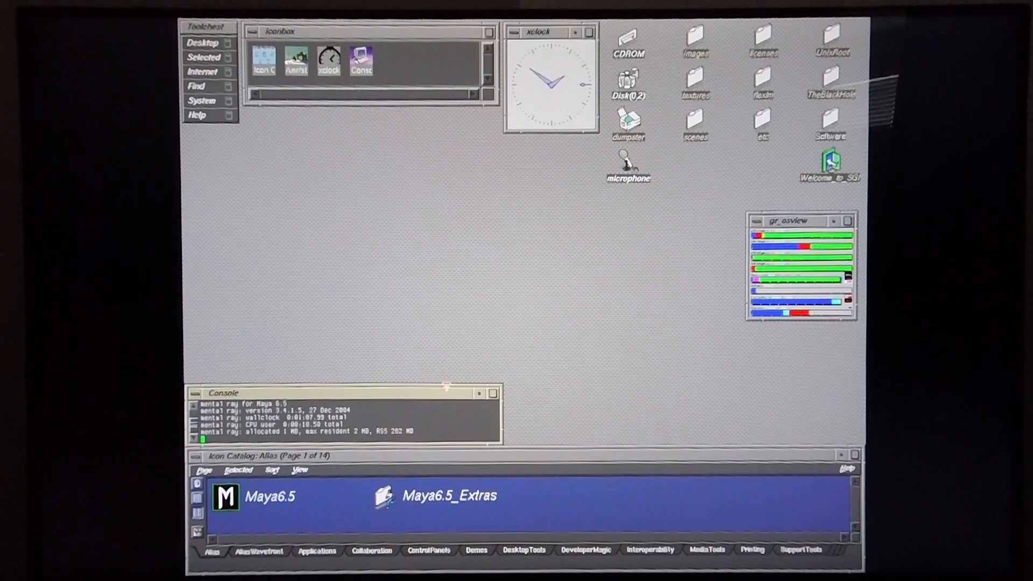
# Launch Maya 6.5 from the Alias Icon Catalog to an empty untitled scene.
pyautogui.doubleClick(253, 496)
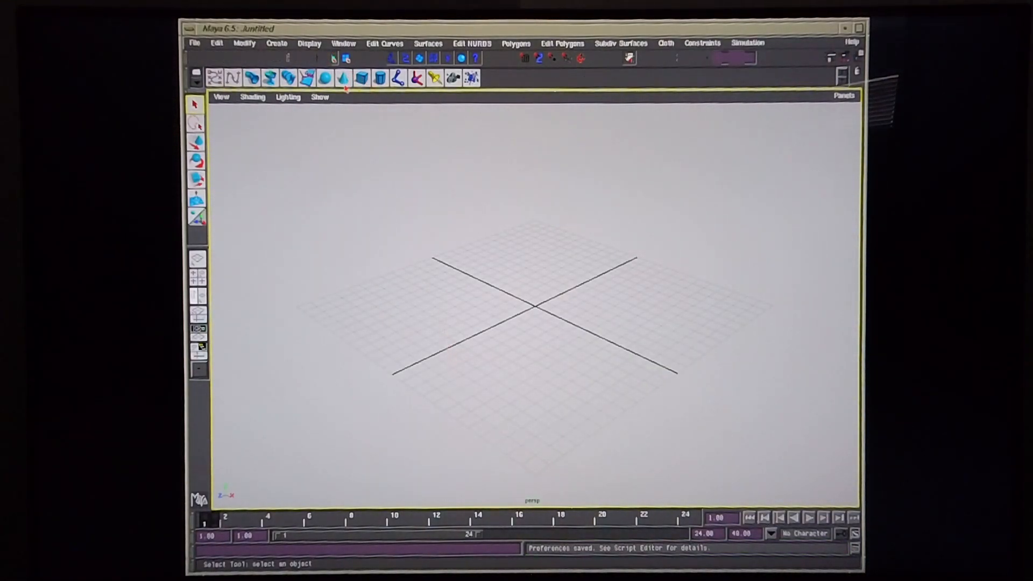
# Load Bedroom.mb from the default project's scenes folder.
pyautogui.click(195, 43)
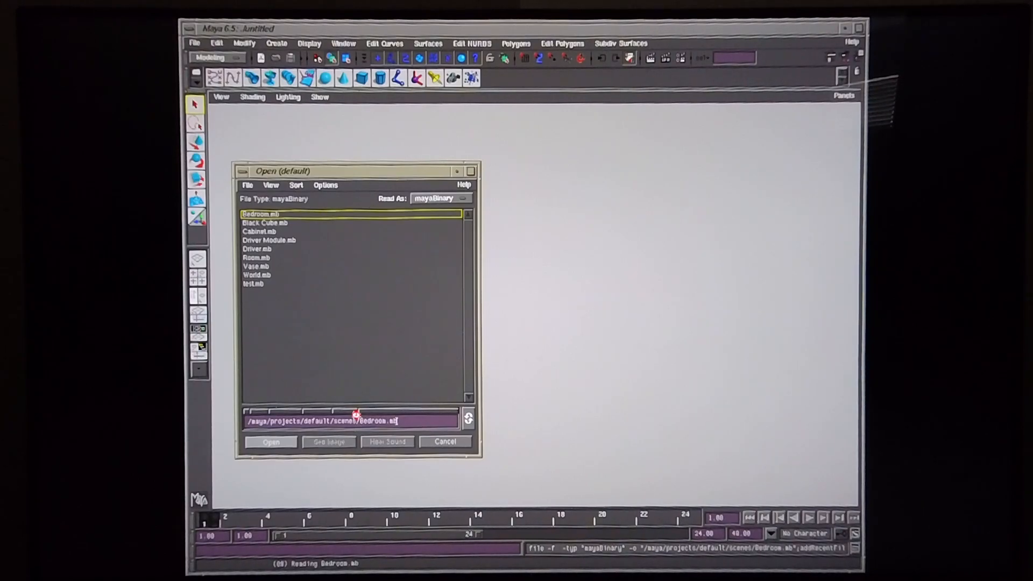
pyautogui.click(271, 441)
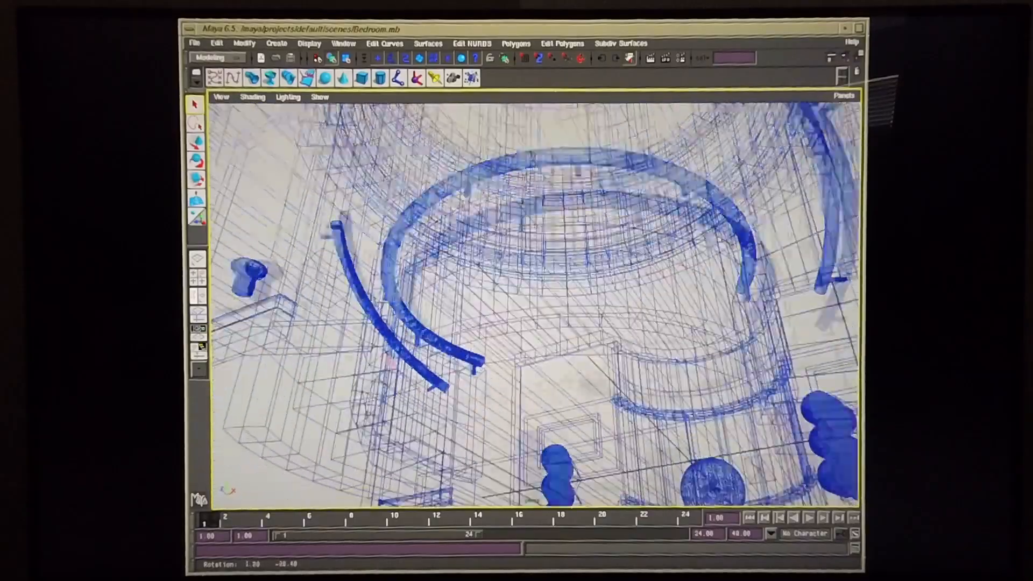
# Tumble the perspective camera to view the bedroom from another angle.
pyautogui.moveTo(540, 303); pyautogui.dragTo(554, 290)
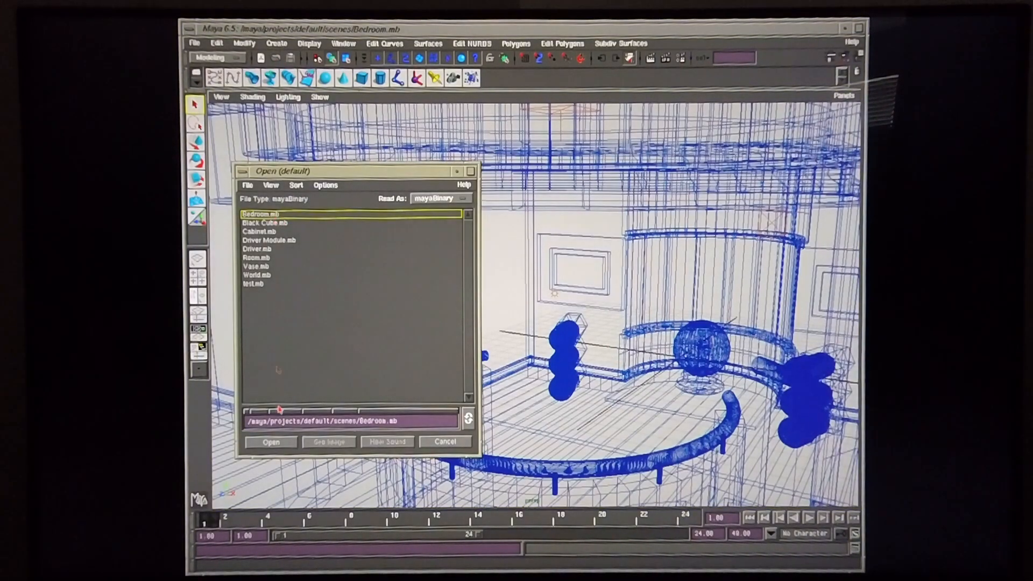
# Reload Bedroom.mb, discarding changes to restore the original camera view.
pyautogui.click(271, 441)
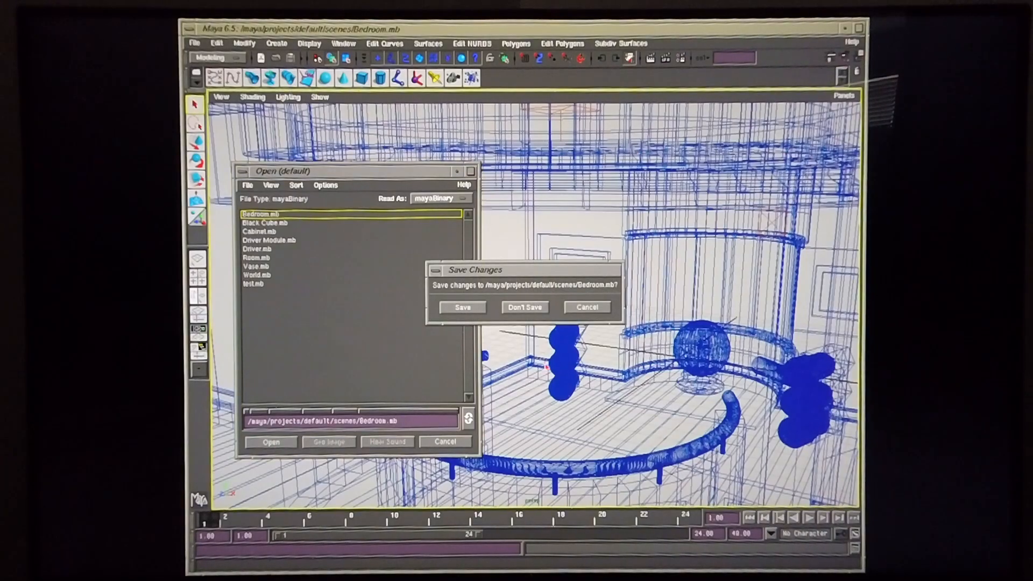
pyautogui.click(525, 307)
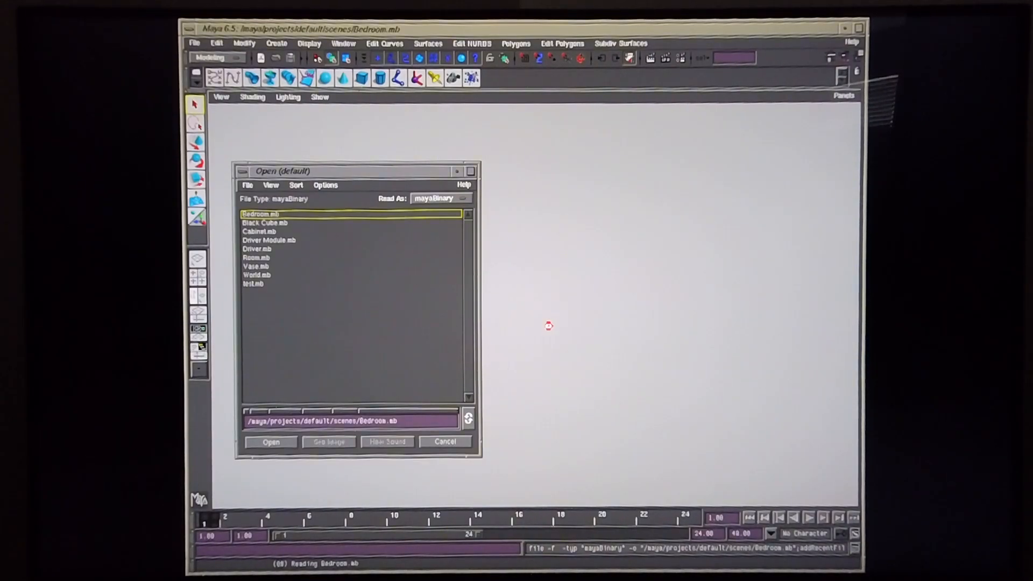
pyautogui.click(271, 441)
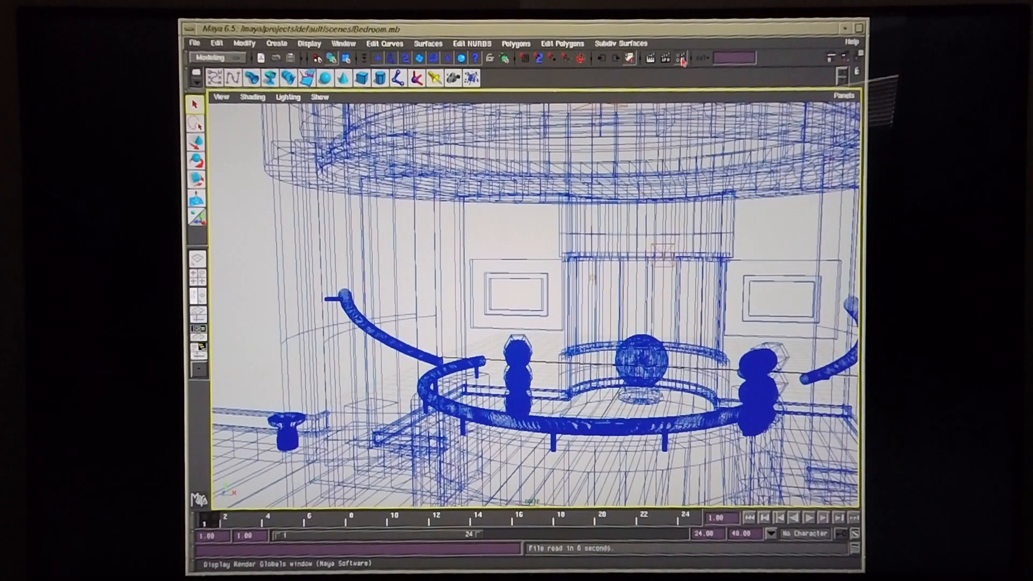
# Review Render Globals: Windows Bitmap output named Bedroom at 1920×1080, then the Maya Software settings.
pyautogui.click(682, 57)
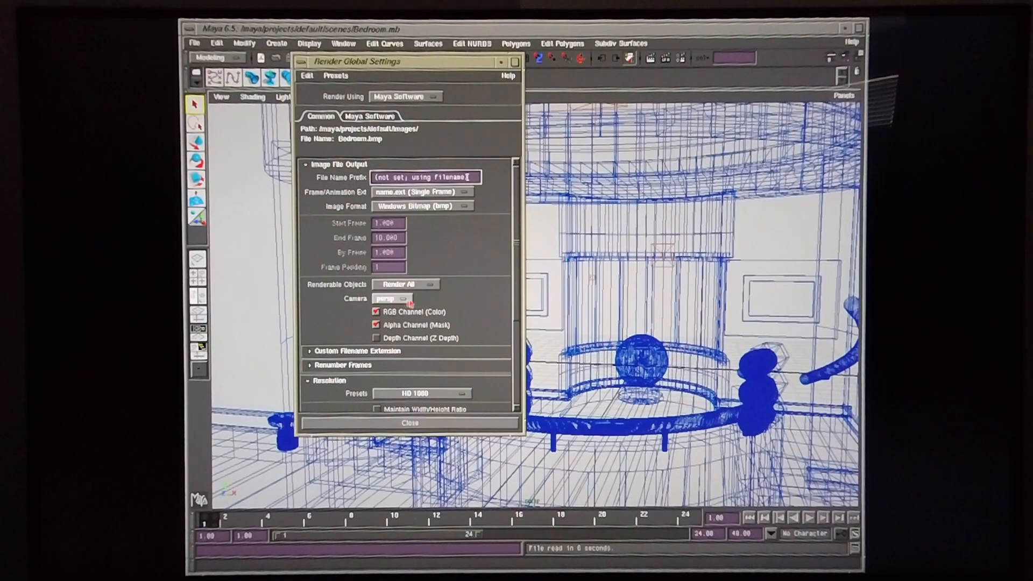
pyautogui.scroll(-3)
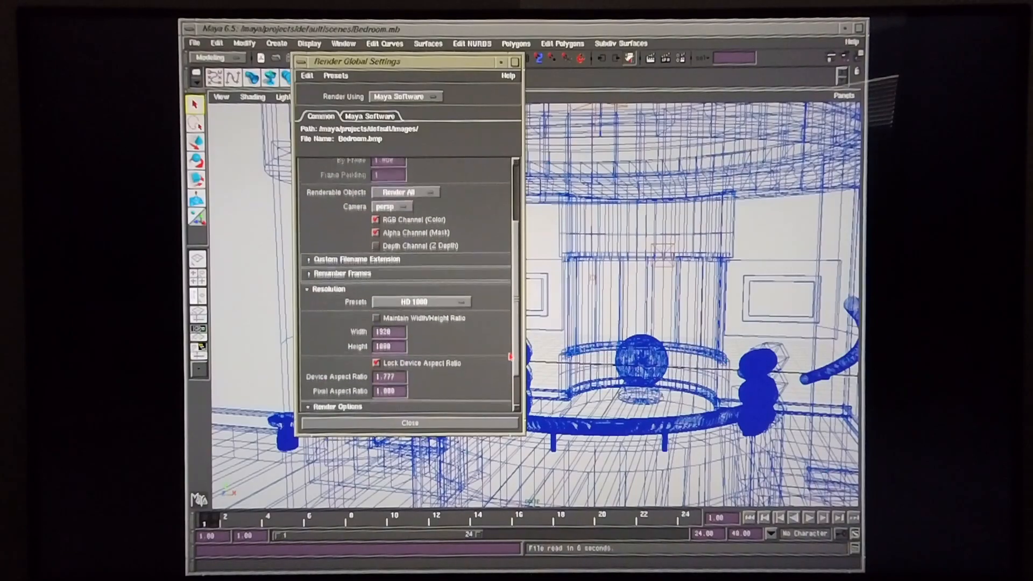
pyautogui.scroll(-3)
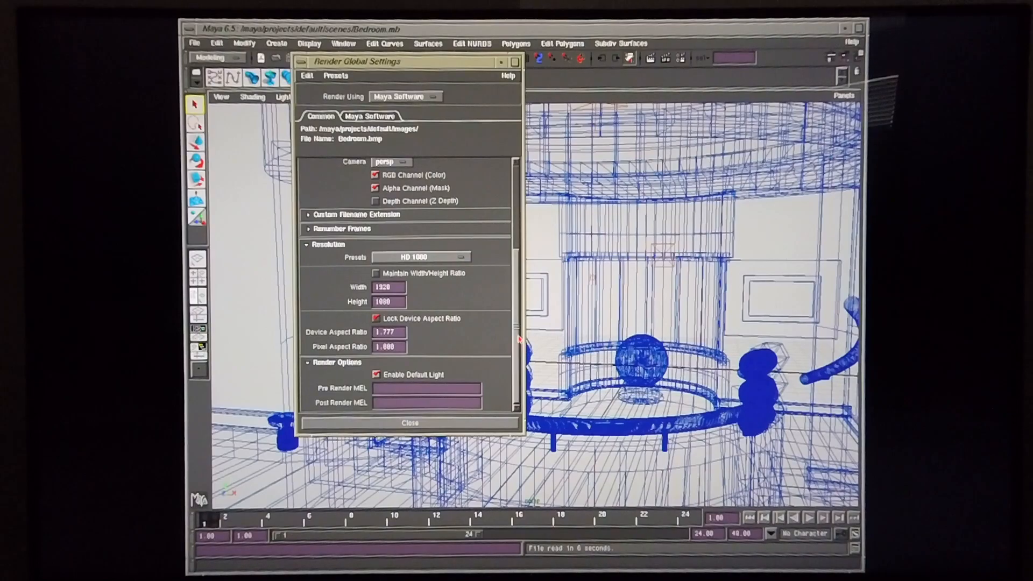
pyautogui.click(371, 116)
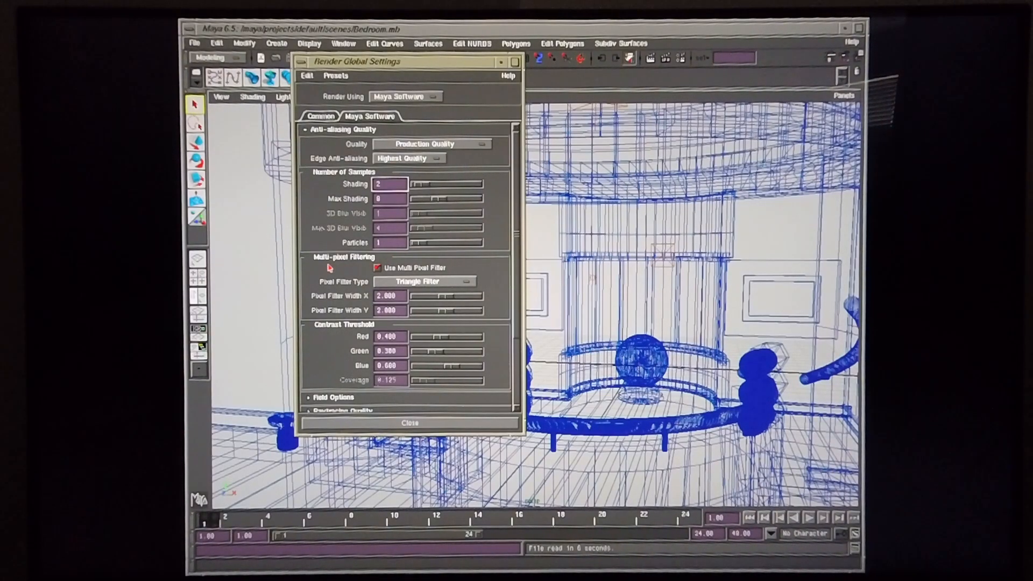
pyautogui.moveTo(361, 273)
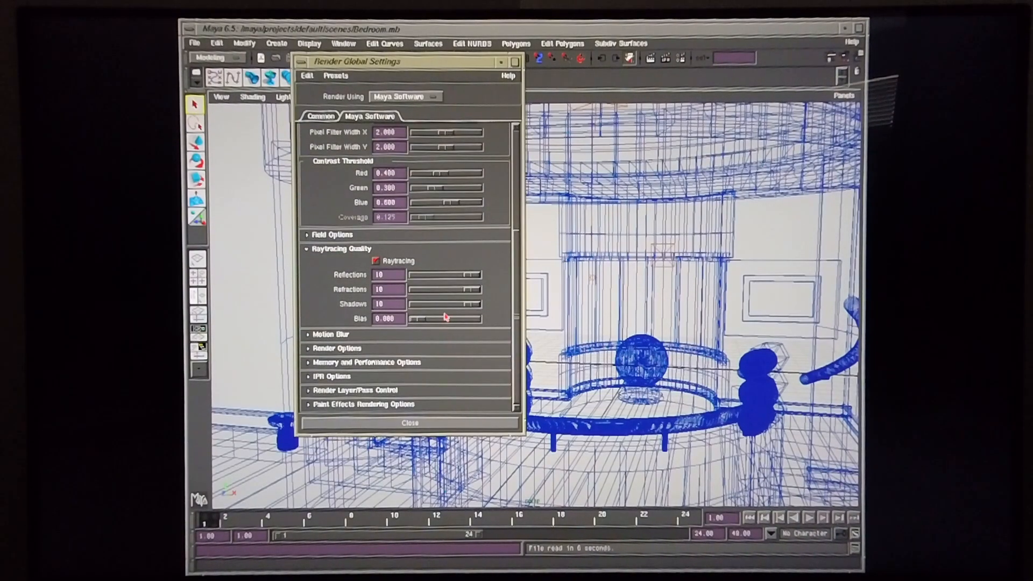
pyautogui.moveTo(310, 370)
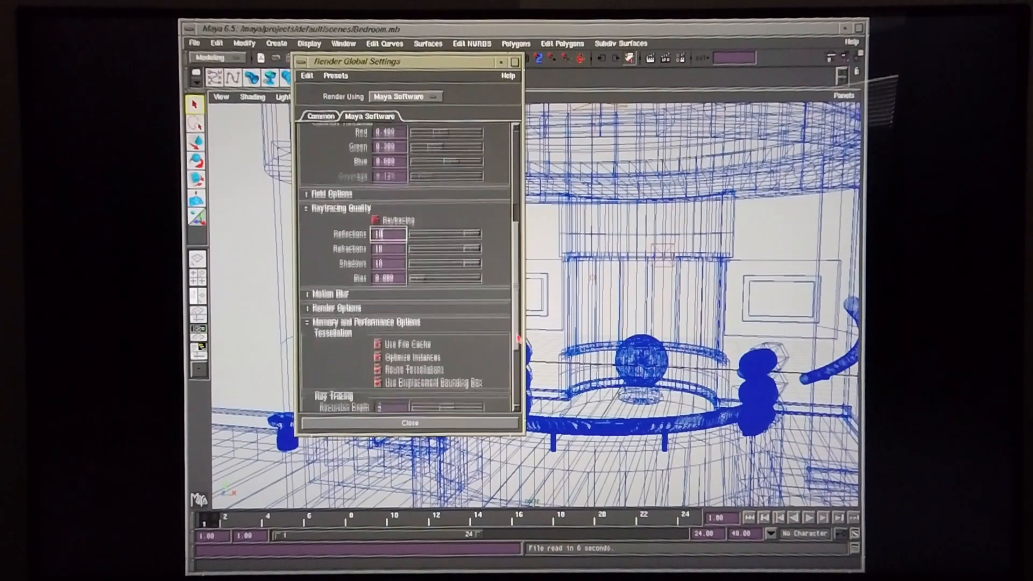
# Review the software renderer's memory and performance options and close the render settings.
pyautogui.scroll(-3)
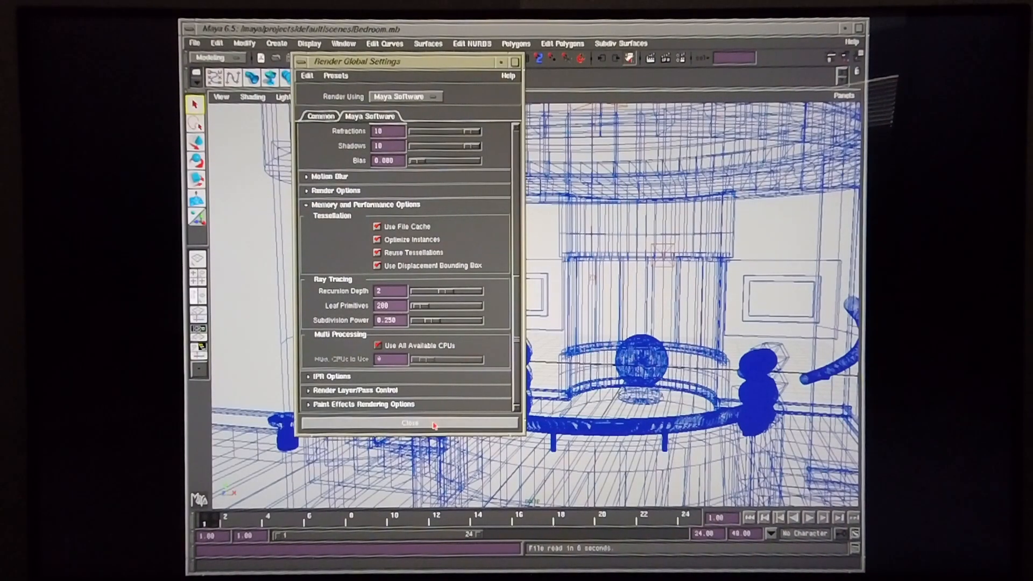
pyautogui.click(409, 423)
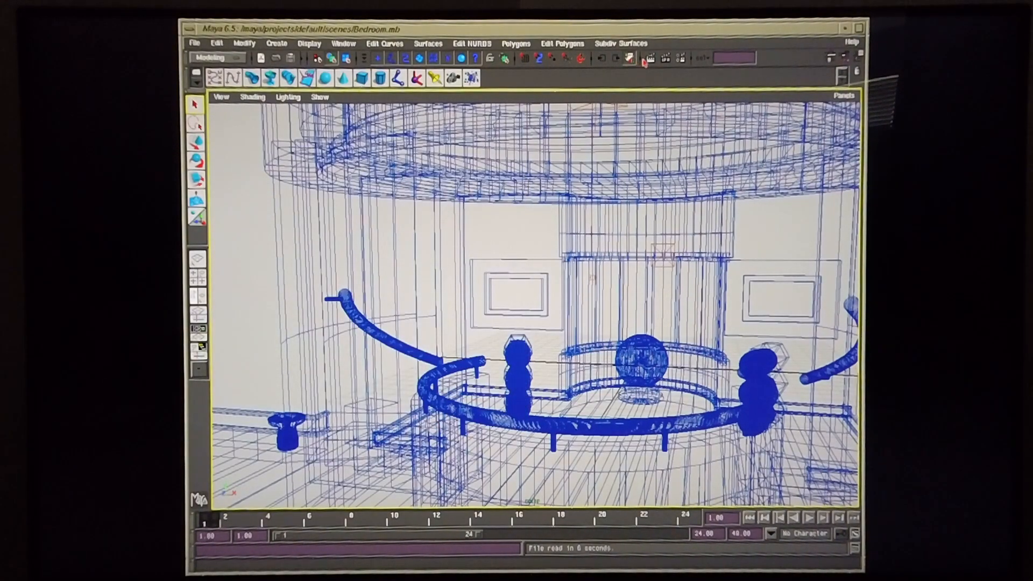
# Render the current frame of the bedroom at 1920×1080 in Render View.
pyautogui.click(642, 57)
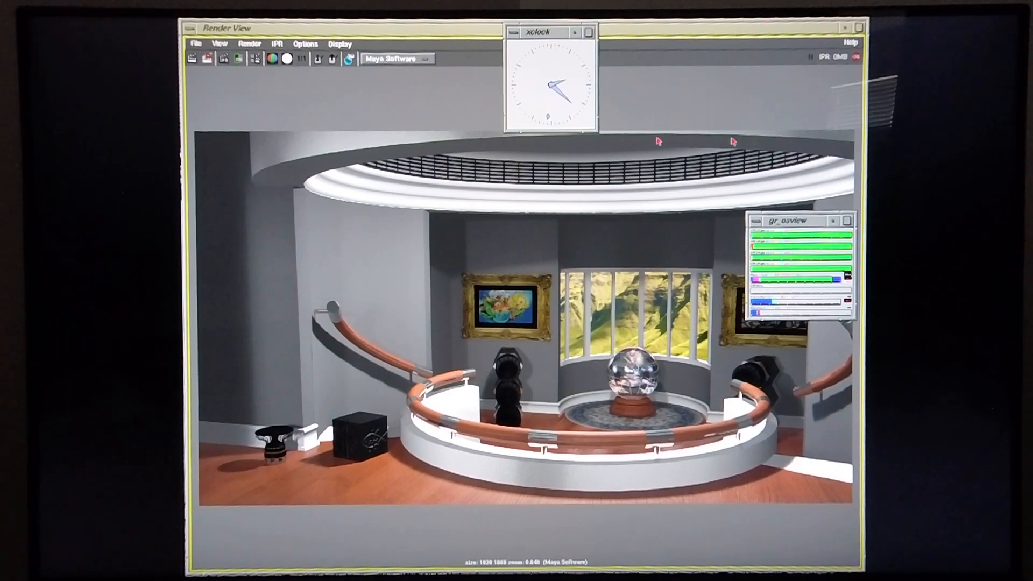
# Close Render View and quit Maya without saving the scene.
pyautogui.click(192, 28)
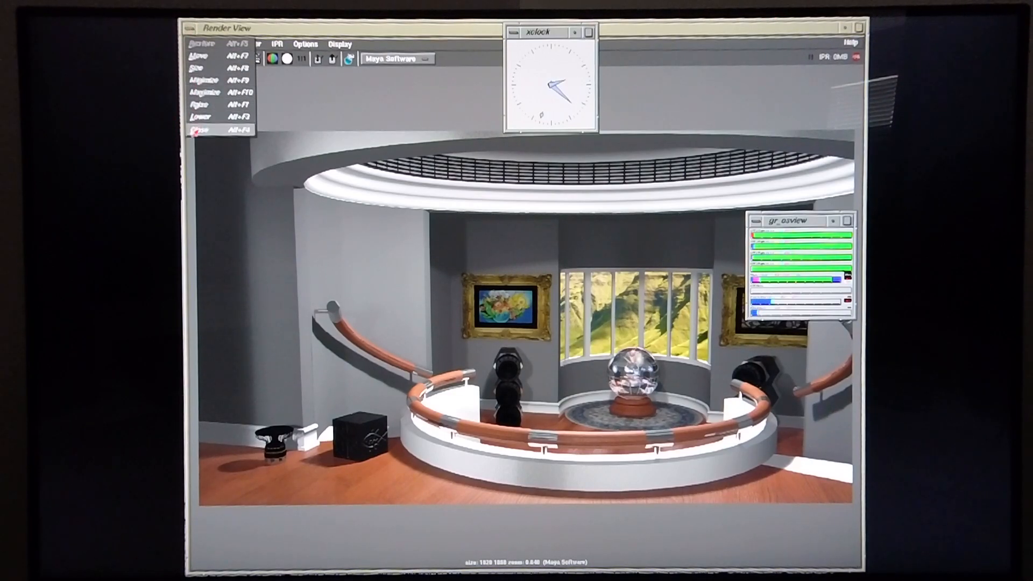
pyautogui.click(200, 129)
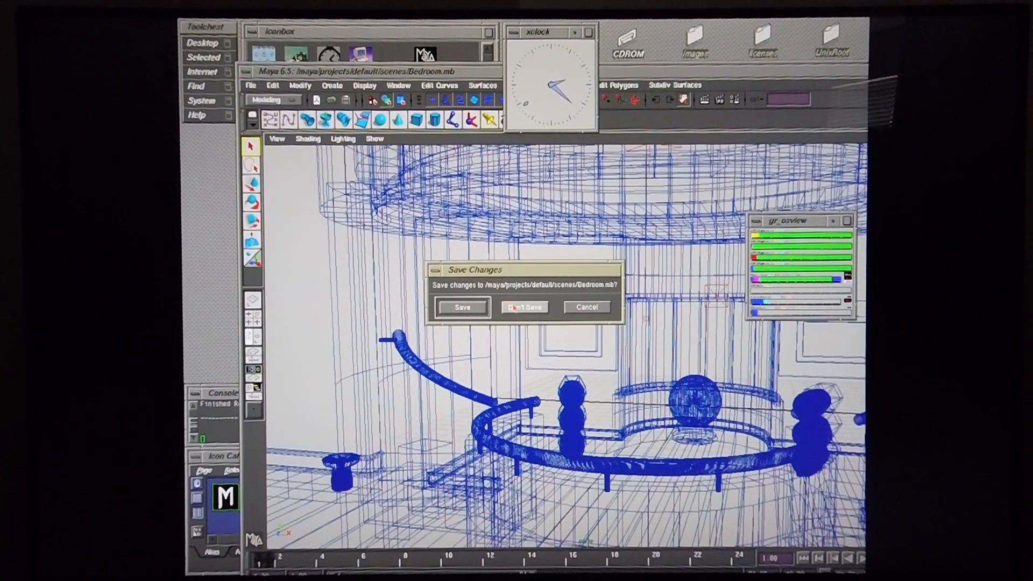
pyautogui.click(523, 308)
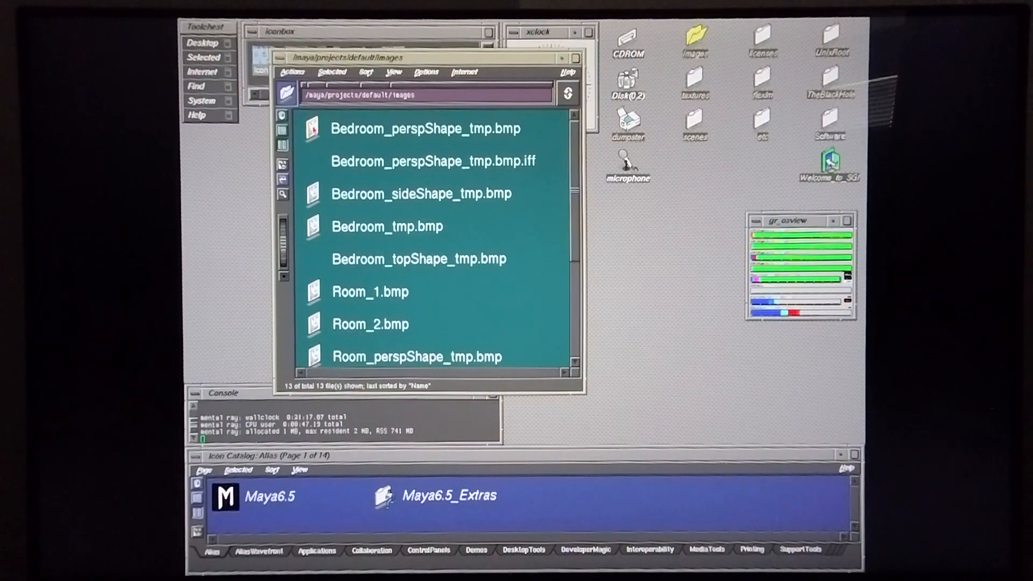
# View the rendered Bedroom_perspShape_tmp.bmp from the images folder.
pyautogui.doubleClick(426, 129)
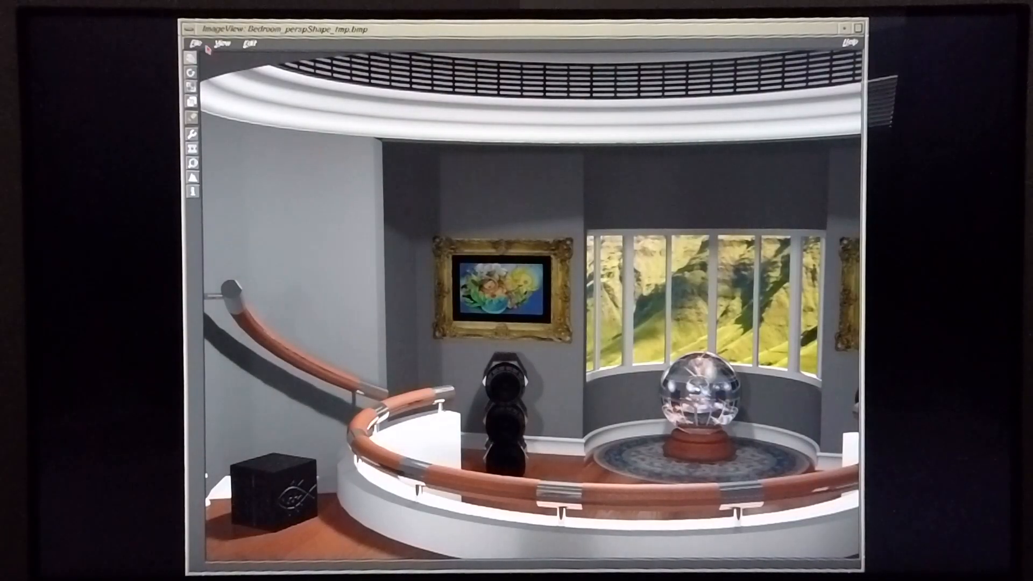
pyautogui.click(193, 44)
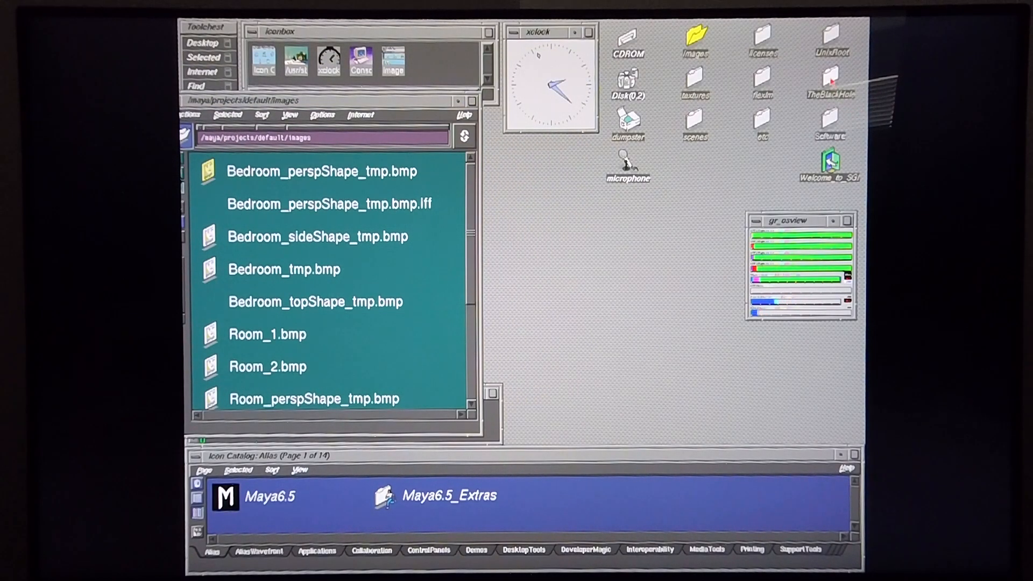
# Copy Bedroom_perspShape_tmp.bmp into TheBlackHole, overwriting the existing copy.
pyautogui.doubleClick(831, 76)
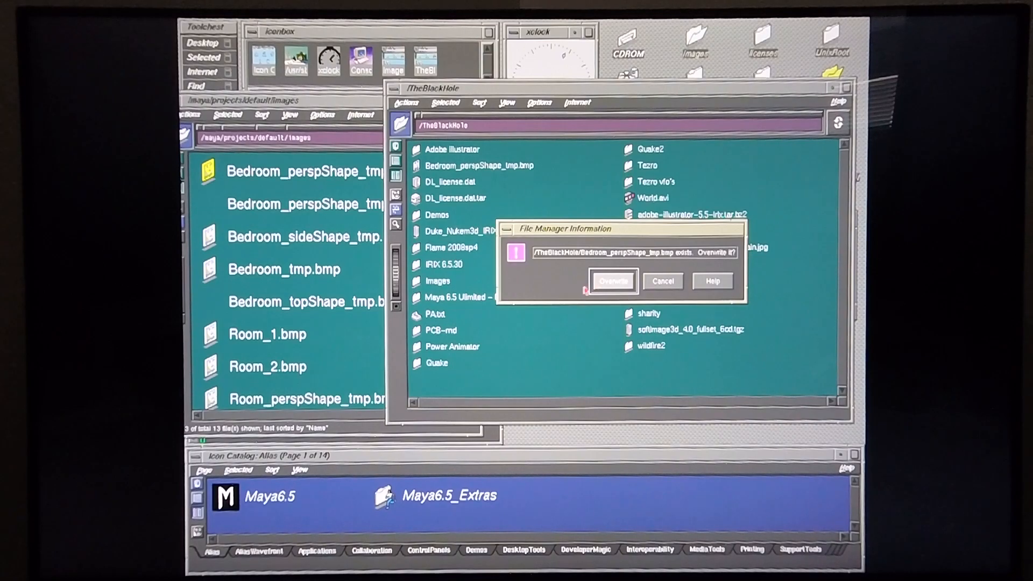
pyautogui.click(612, 282)
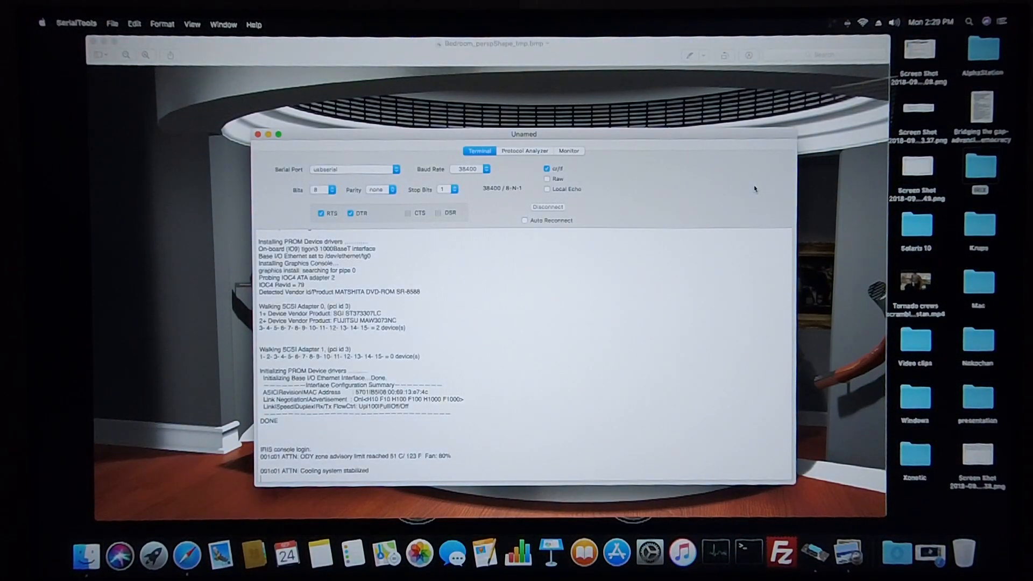
pyautogui.moveTo(764, 186)
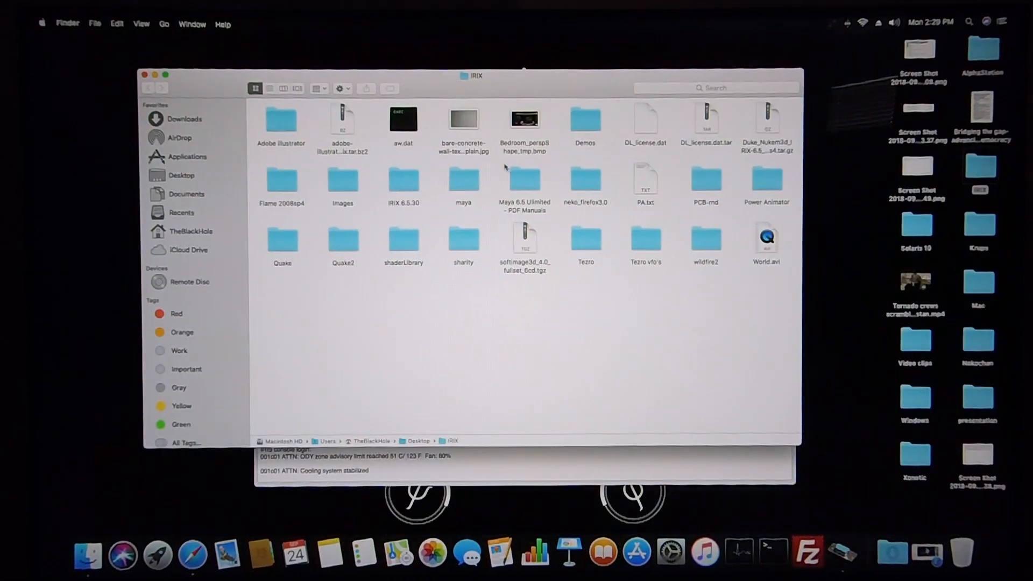
# Open Bedroom_perspShape_tmp.bmp from the IRIX folder in Preview.
pyautogui.doubleClick(524, 119)
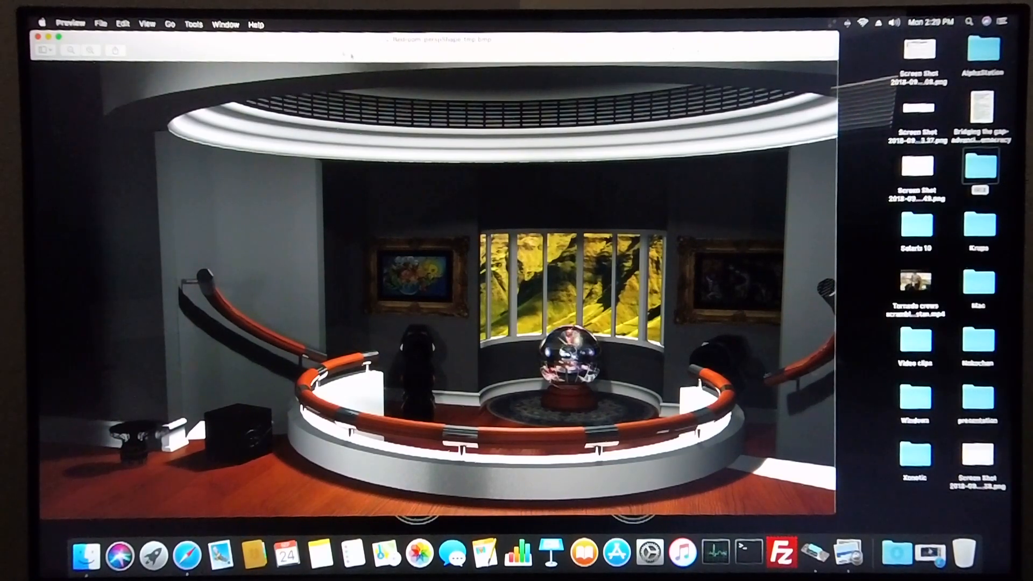
# Use Tools > Adjust Color to brighten the render's tones with the sliders.
pyautogui.click(193, 24)
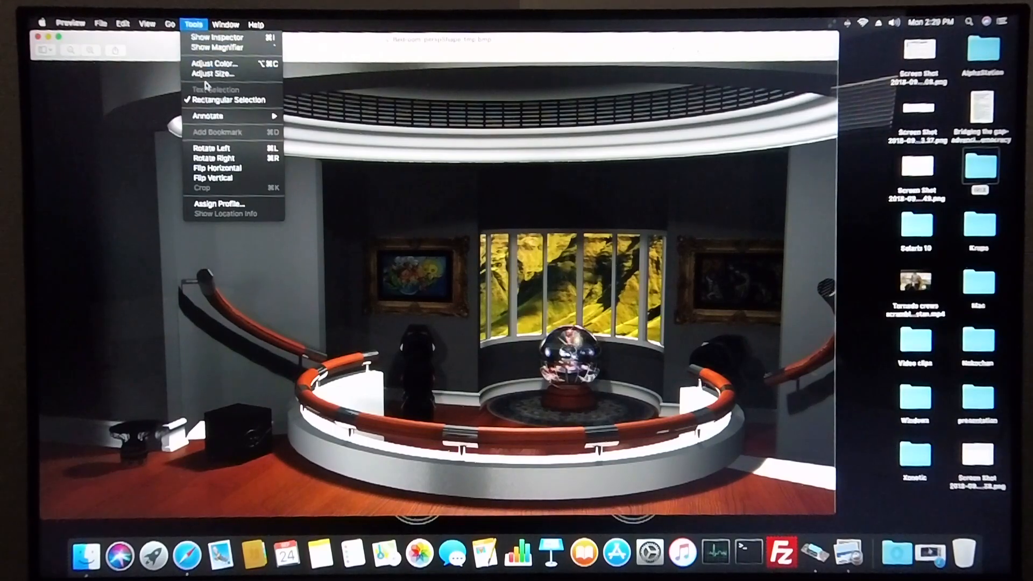
pyautogui.click(213, 65)
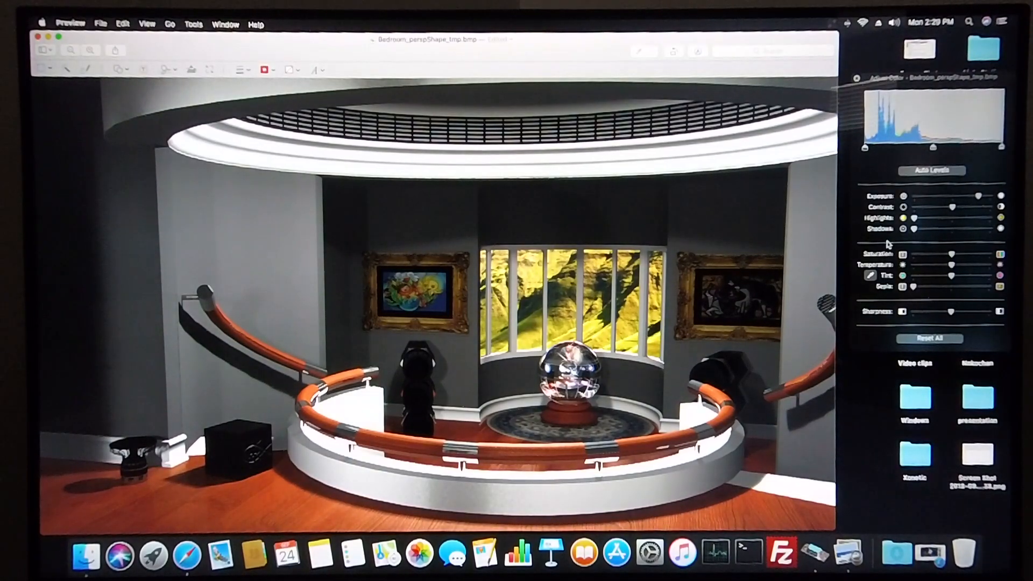
pyautogui.moveTo(919, 229); pyautogui.dragTo(939, 229)
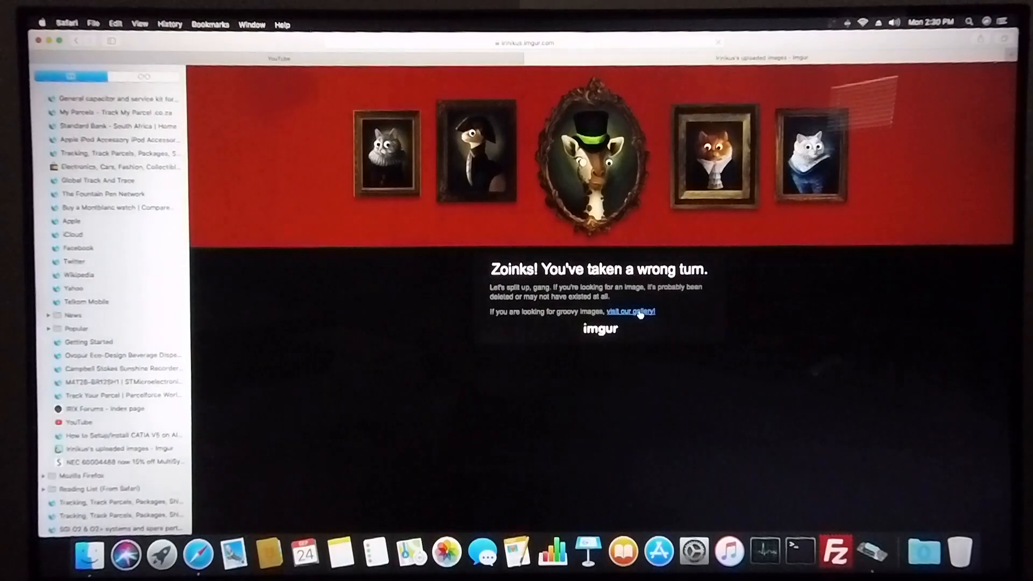
# From the Imgur error page, go to the gallery and the account's uploaded images.
pyautogui.click(629, 312)
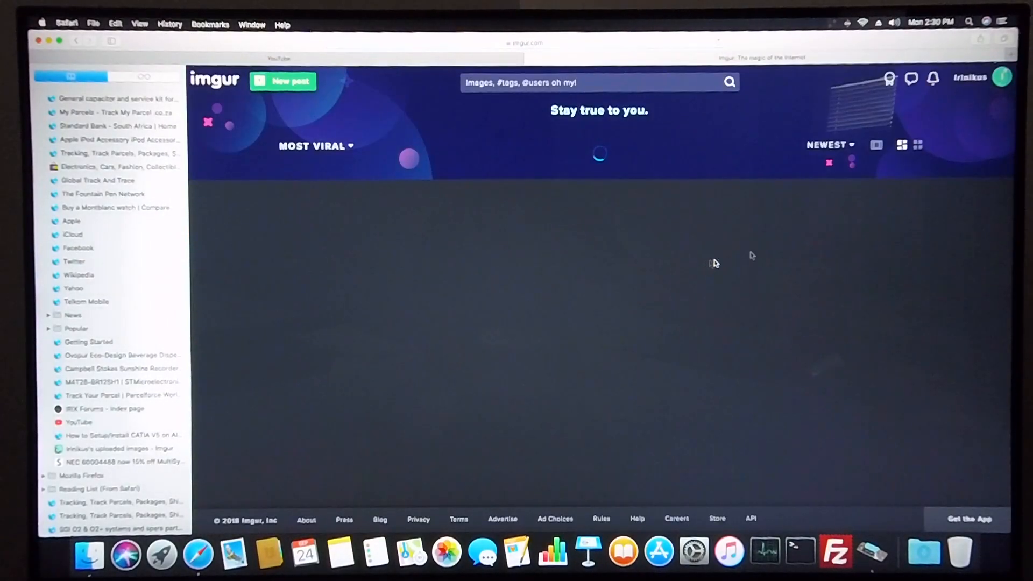
pyautogui.click(1002, 77)
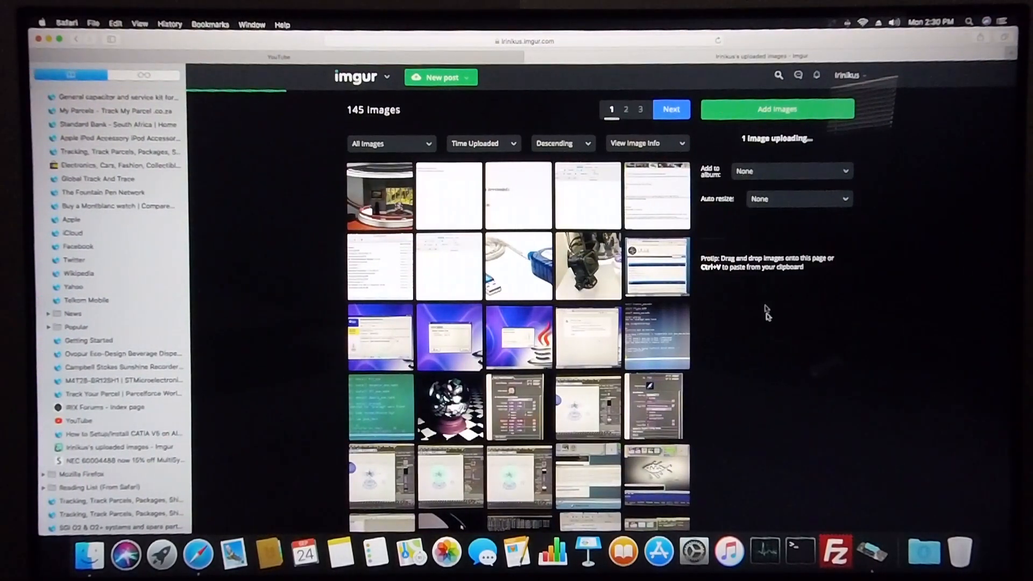
pyautogui.moveTo(775, 357)
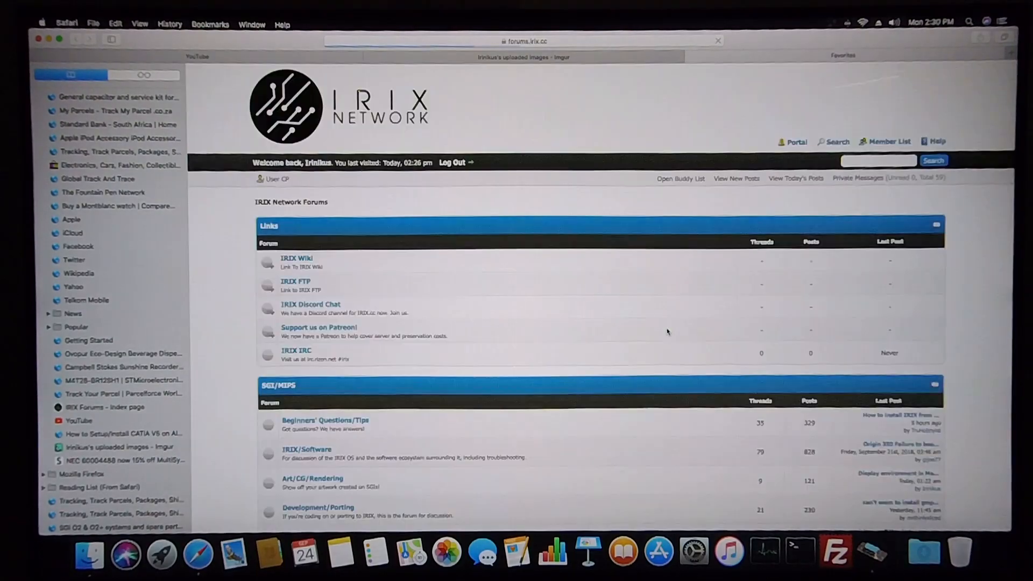
# Enter the 'Display environment in Maya 6.5' thread and scroll to post #14.
pyautogui.scroll(-3)
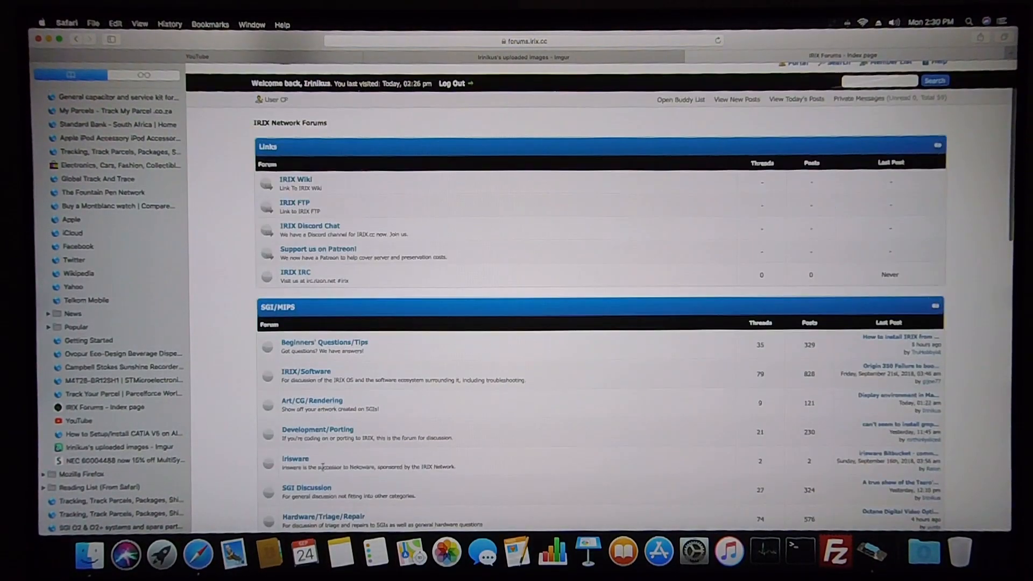
pyautogui.click(312, 401)
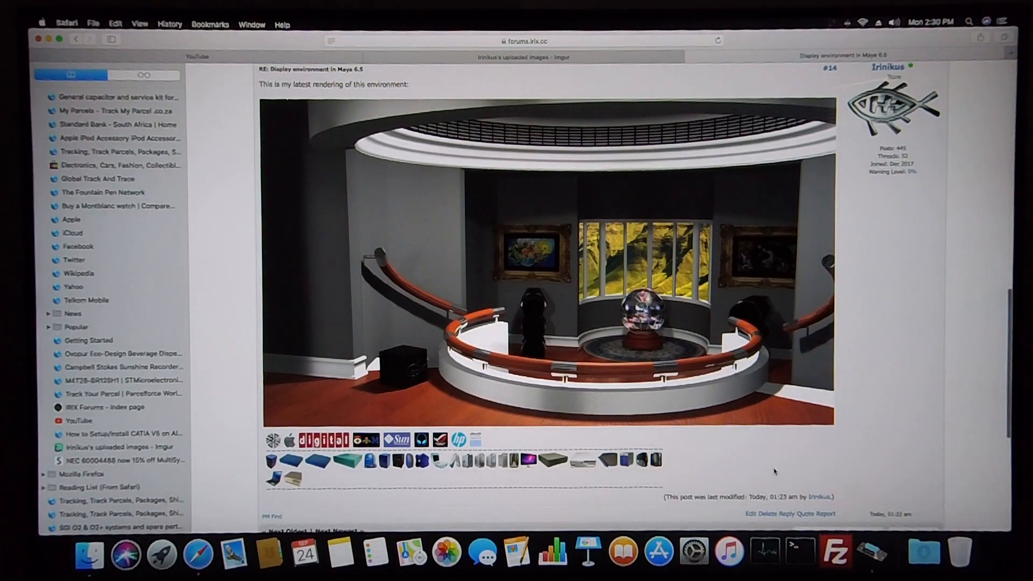
pyautogui.scroll(-3)
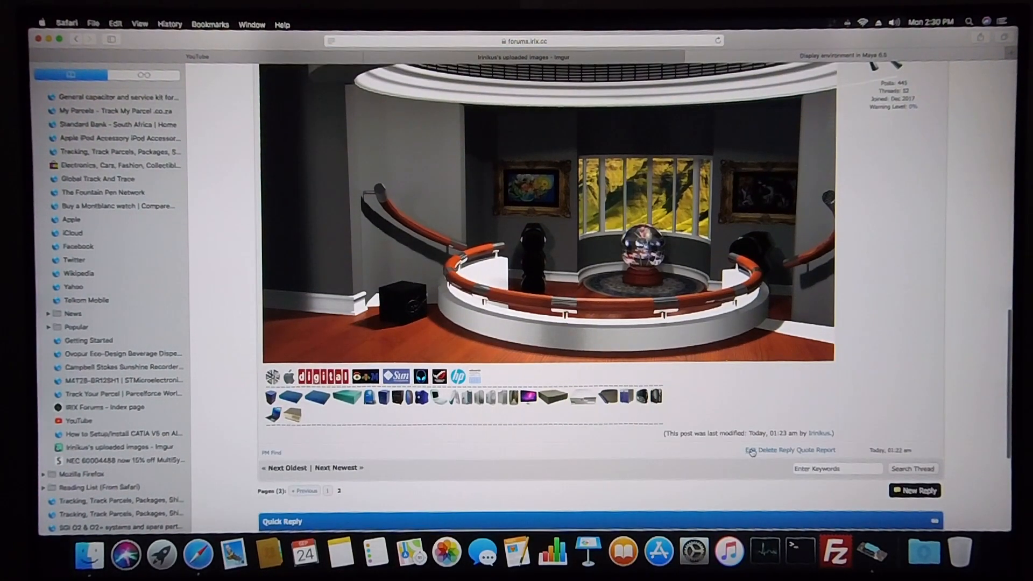
# Edit post #14, swap the old [img] line for the pasted new Imgur link, and save.
pyautogui.click(751, 451)
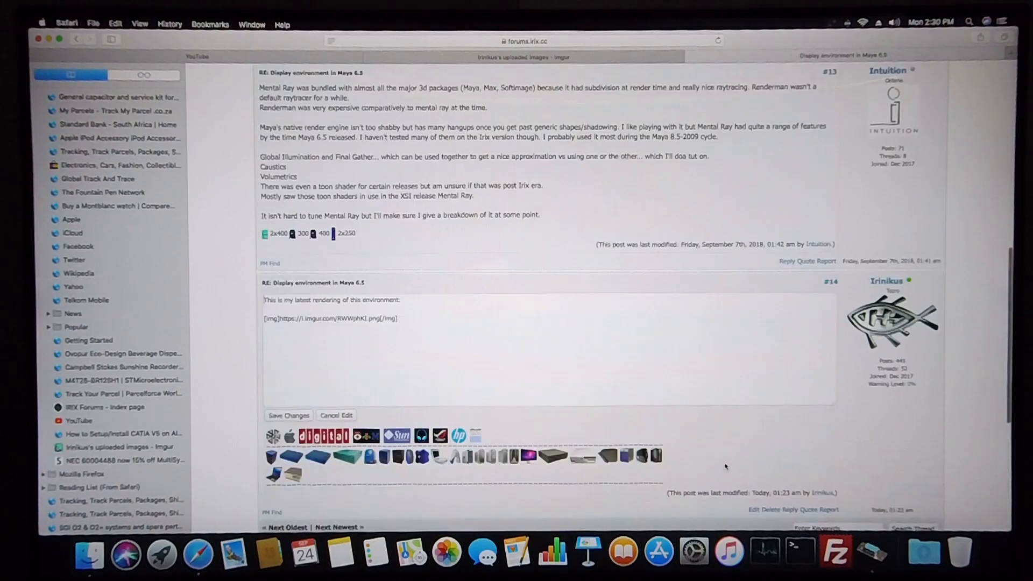
pyautogui.tripleClick(329, 318)
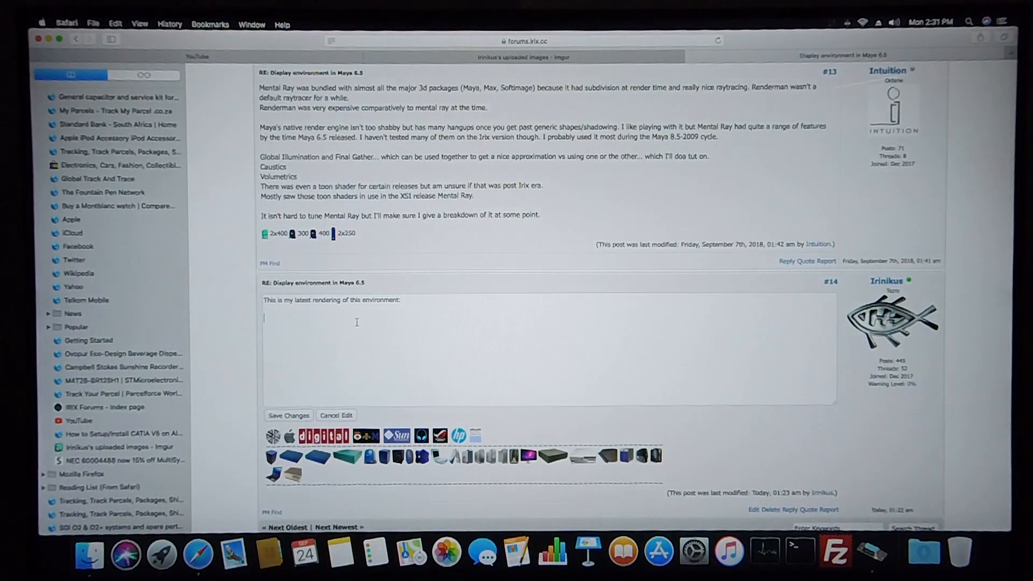
pyautogui.rightClick(358, 323)
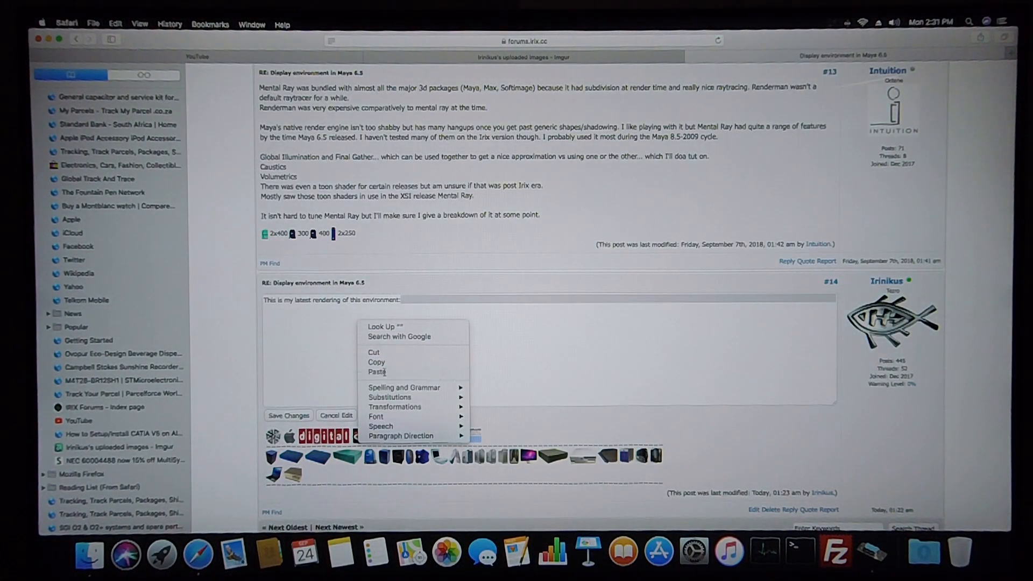
pyautogui.click(376, 372)
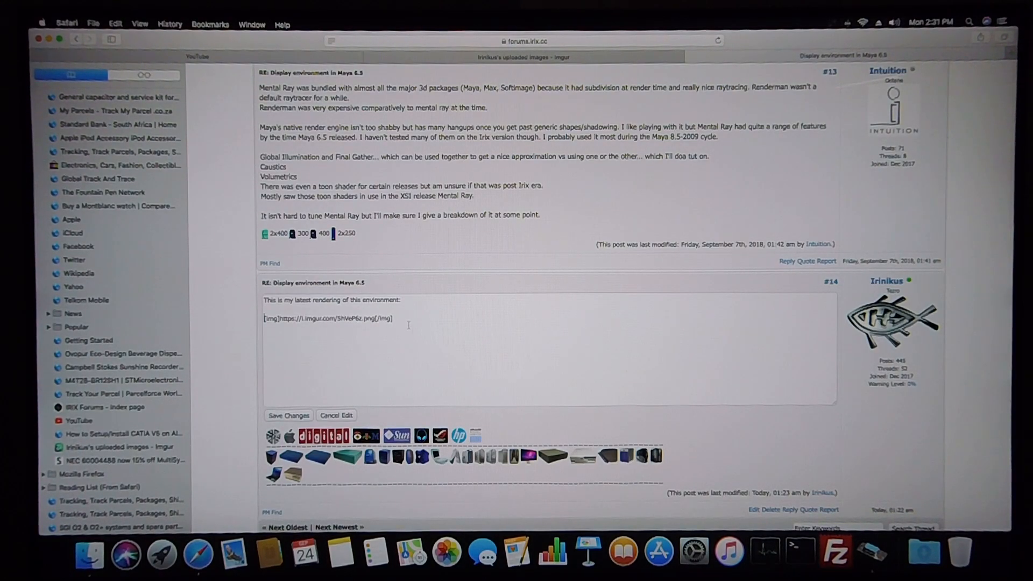
pyautogui.click(288, 415)
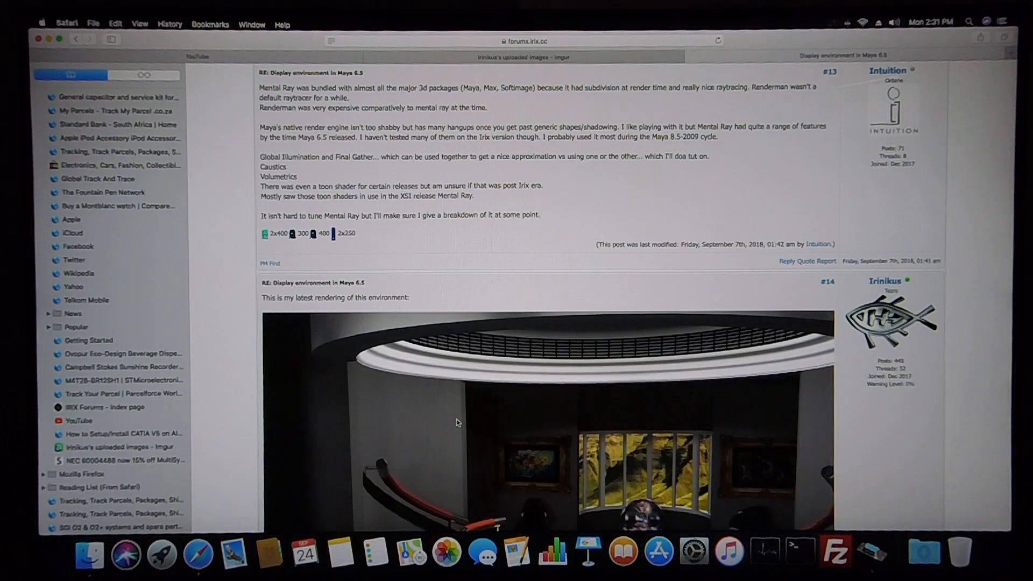
# Scroll down to check the updated render displays in post #14.
pyautogui.scroll(-3)
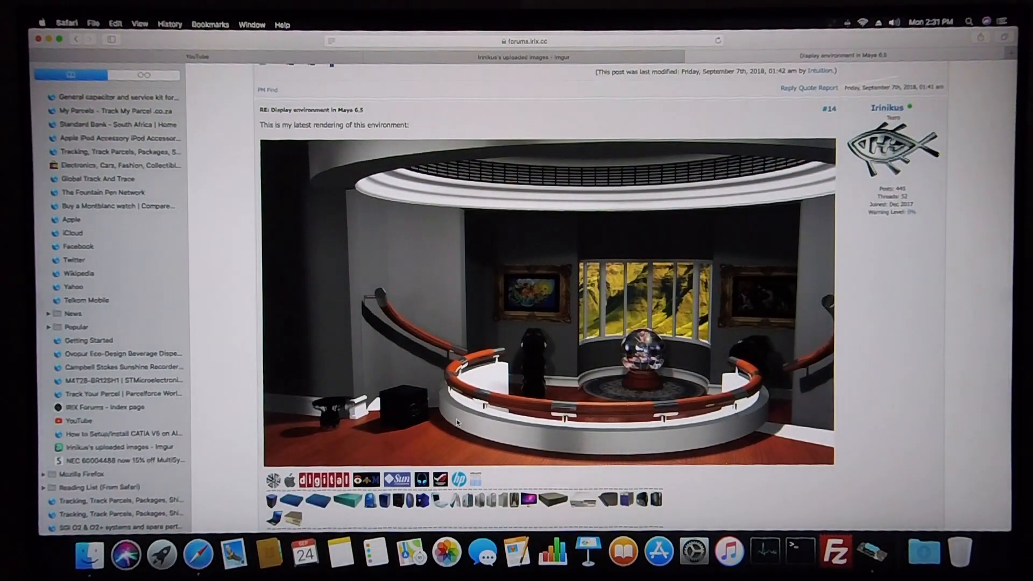